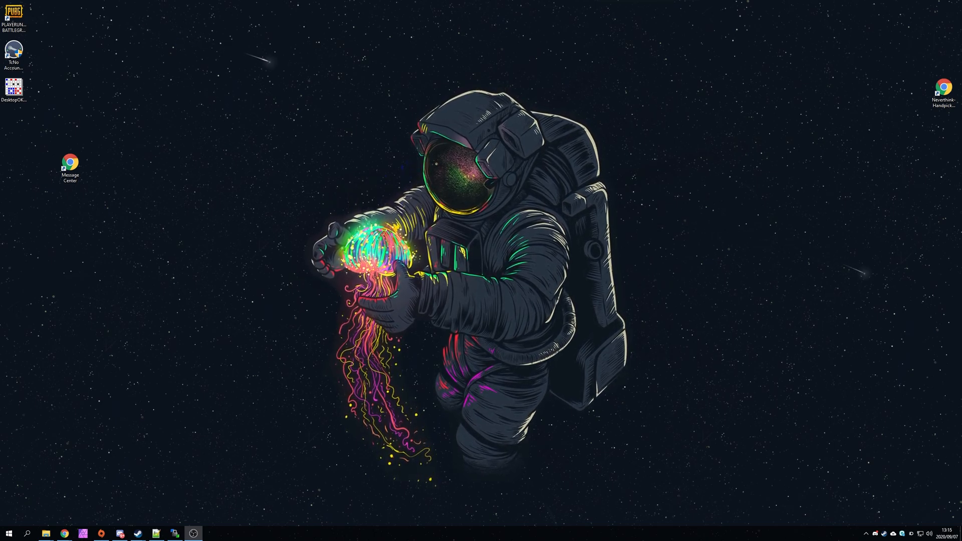
Start DesktopOK from its desktop shortcut, showing an empty layout list
{"action": "left_click", "coordinate": [211, 533]}
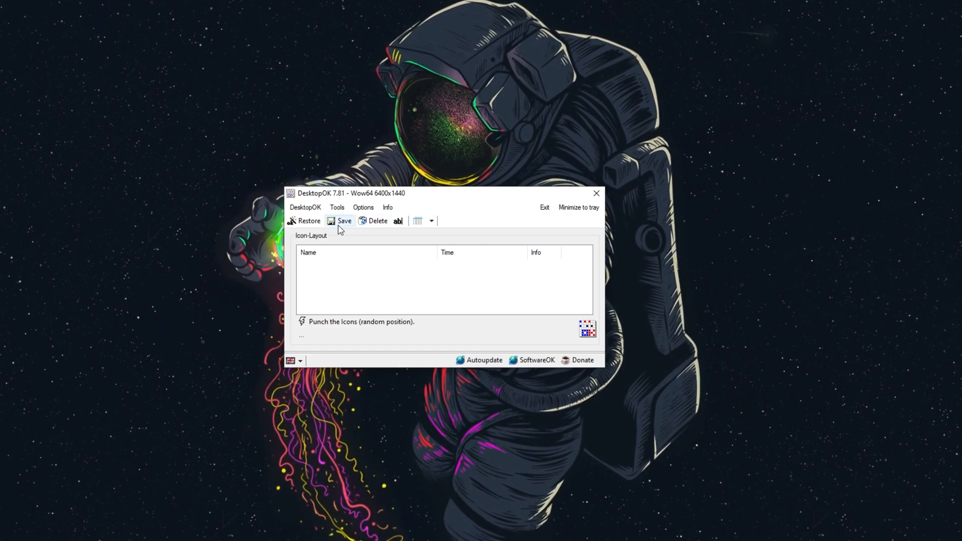
Save the current icon arrangement as the 6400x1440 layout and mark it for startup restore
{"action": "left_click", "coordinate": [344, 221]}
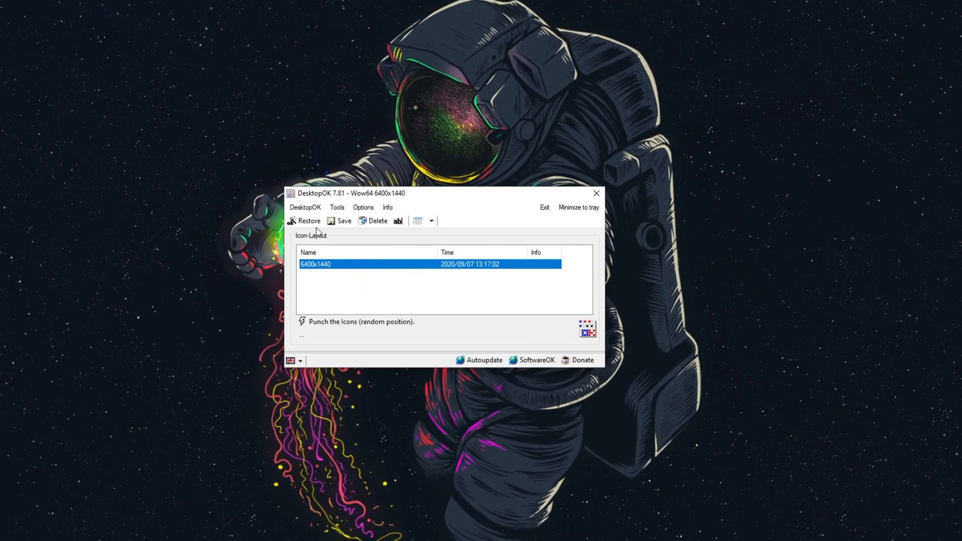
{"action": "mouse_move", "coordinate": [392, 269]}
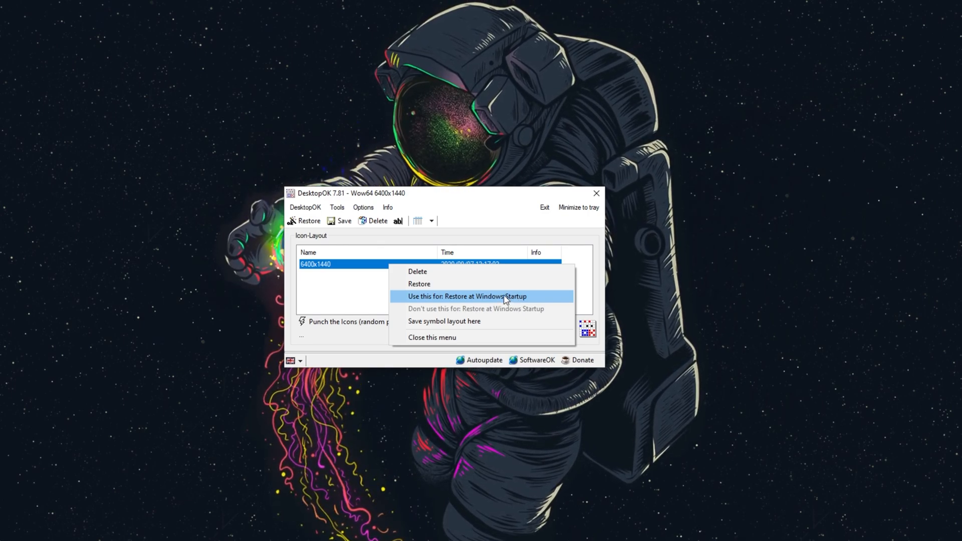
{"action": "left_click", "coordinate": [466, 296]}
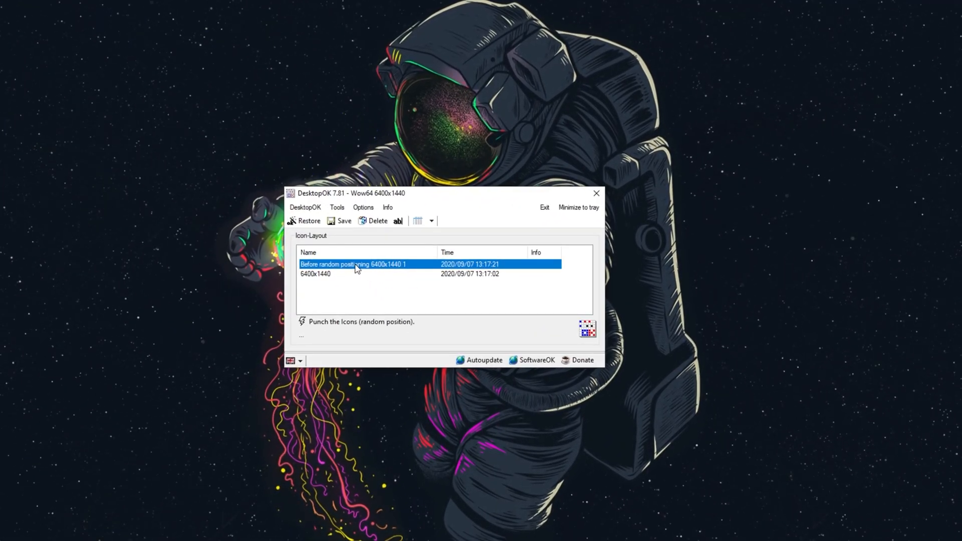
Delete 'Before random positioning', set 6400x1440 to restore at Windows startup, and restore it
{"action": "left_click", "coordinate": [377, 221]}
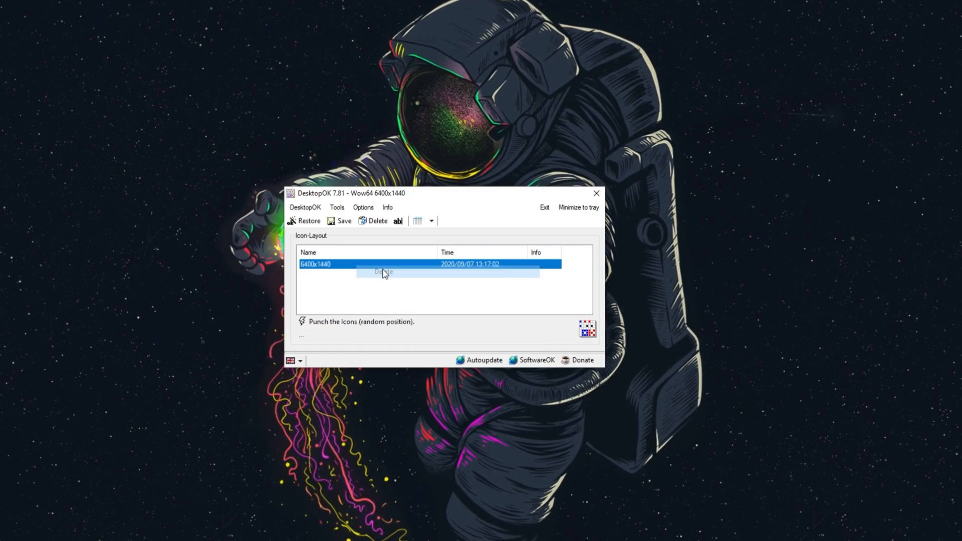
{"action": "right_click", "coordinate": [381, 271]}
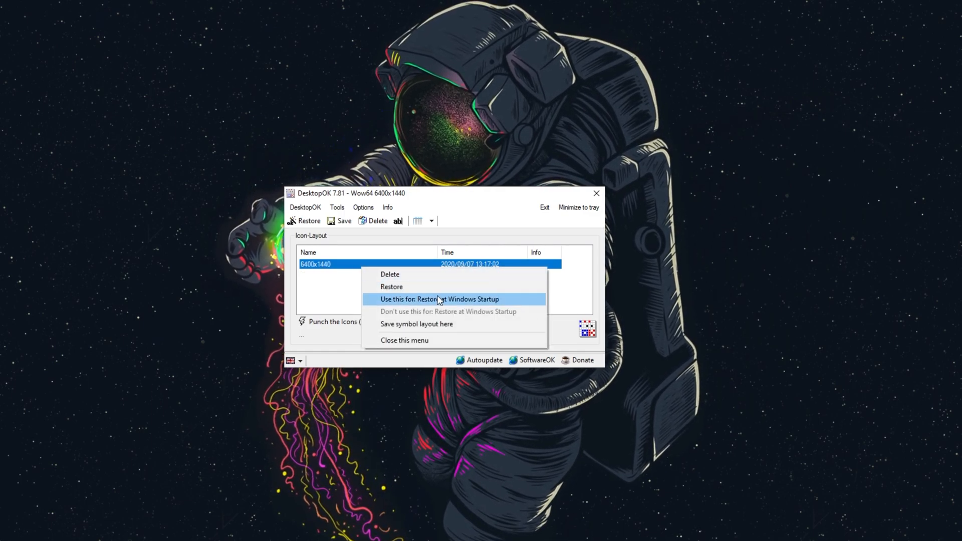
{"action": "left_click", "coordinate": [439, 299]}
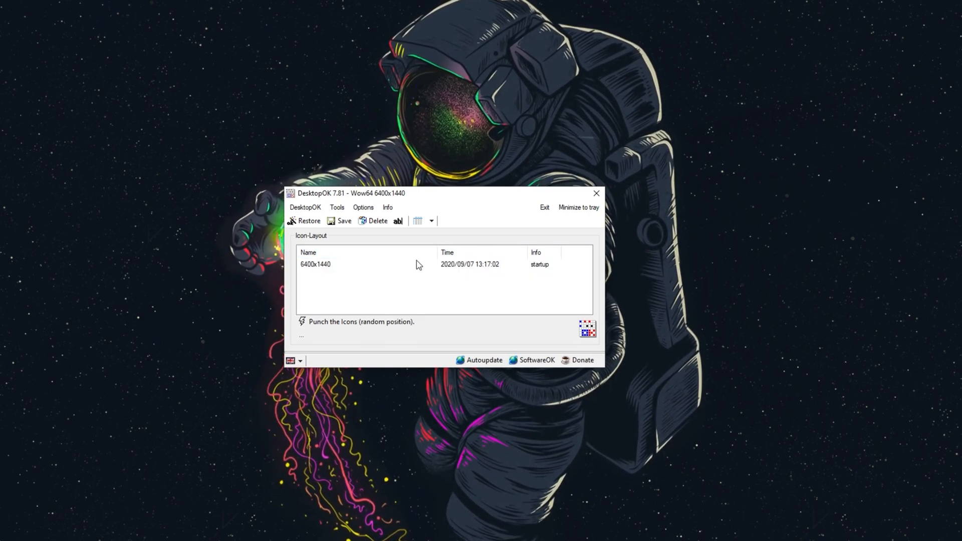
{"action": "left_click", "coordinate": [315, 265]}
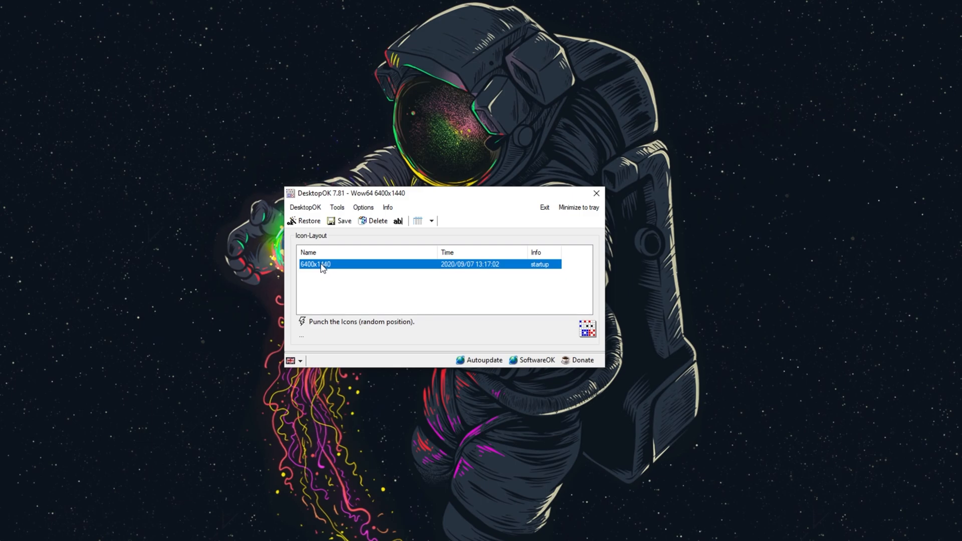
{"action": "double_click", "coordinate": [314, 264]}
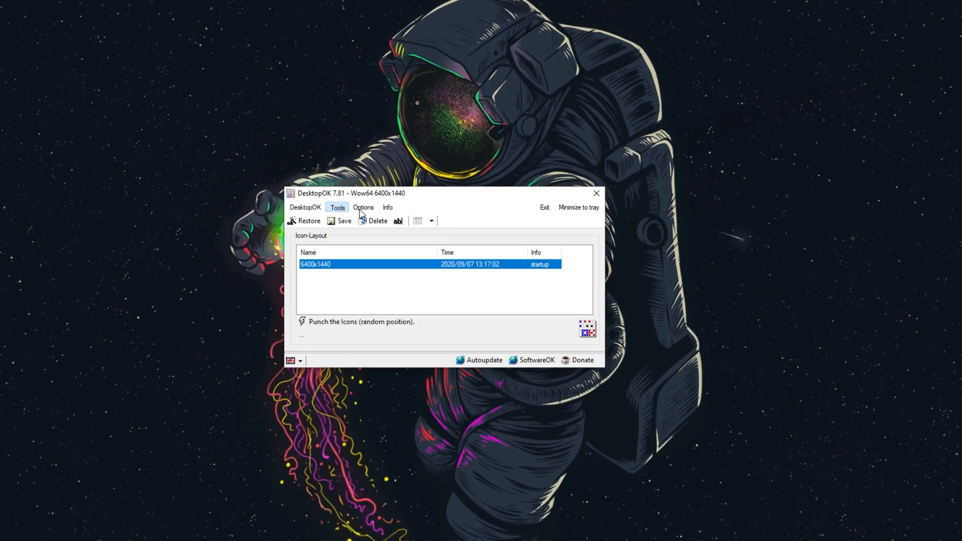
{"action": "left_click", "coordinate": [337, 208]}
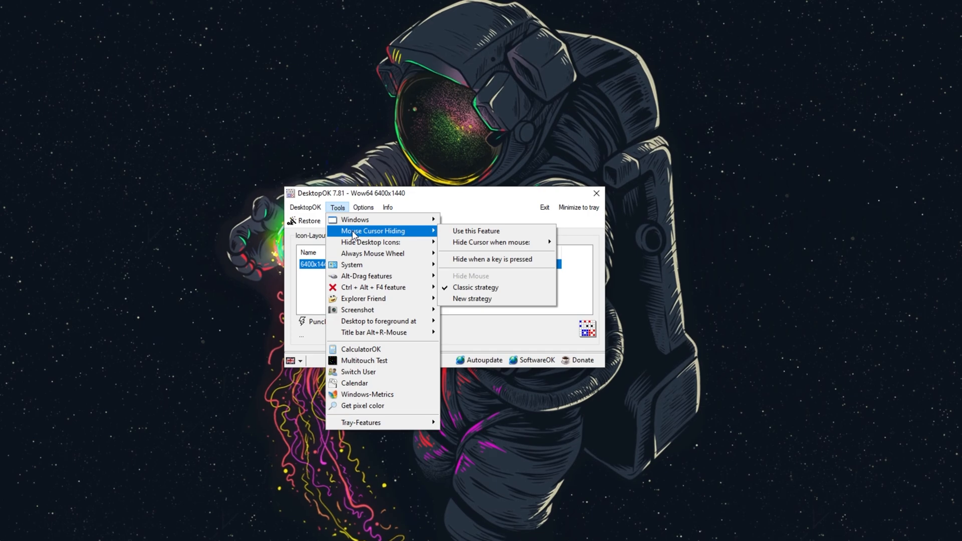
{"action": "mouse_move", "coordinate": [367, 276]}
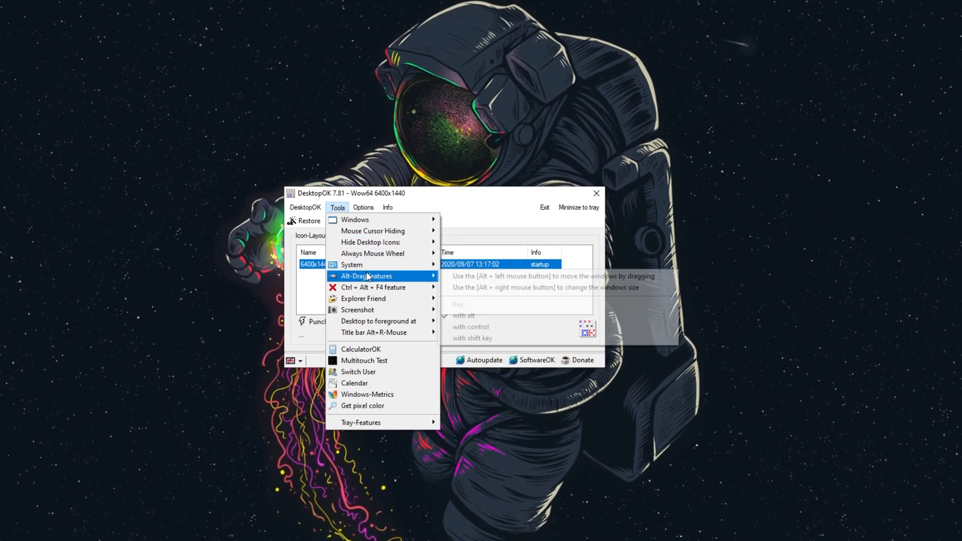
{"action": "mouse_move", "coordinate": [363, 298]}
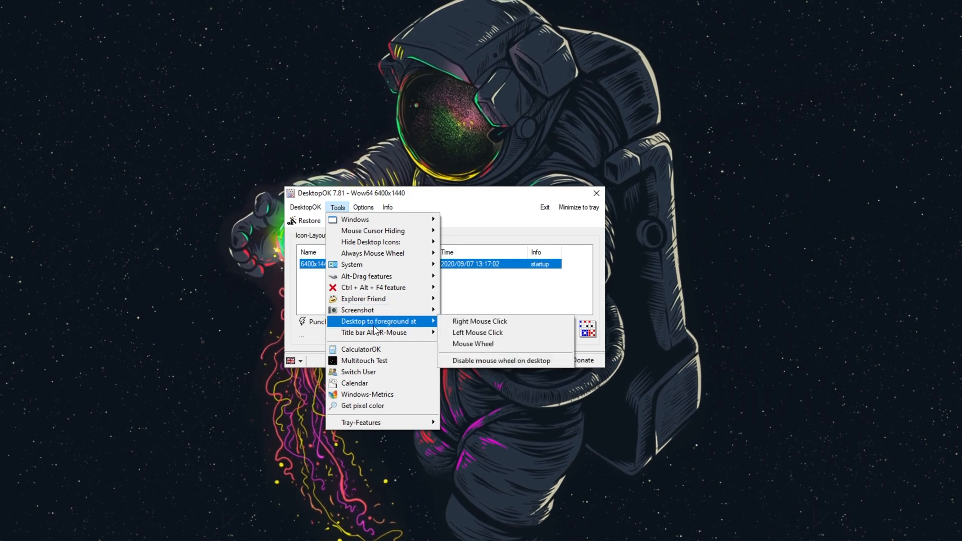
{"action": "mouse_move", "coordinate": [373, 332]}
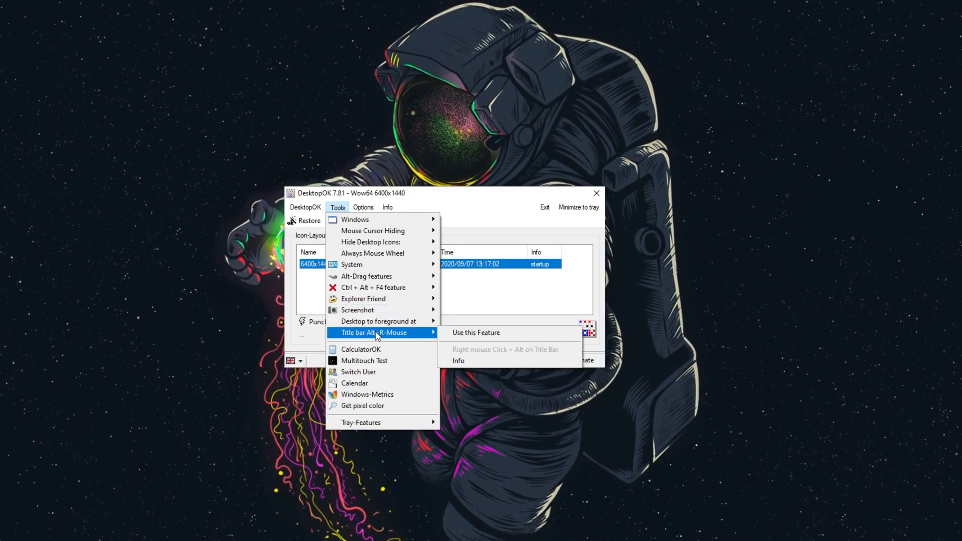
{"action": "mouse_move", "coordinate": [366, 276]}
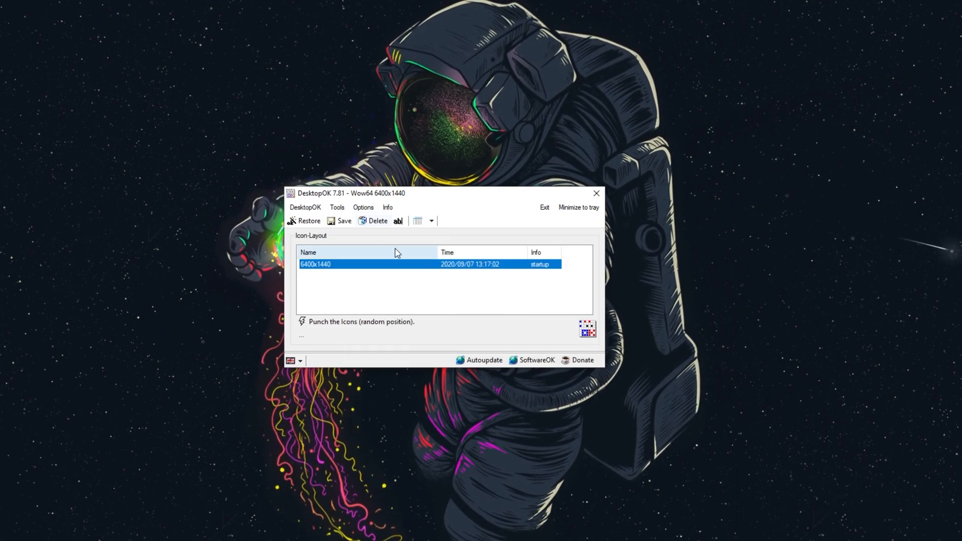
{"action": "left_click", "coordinate": [363, 207]}
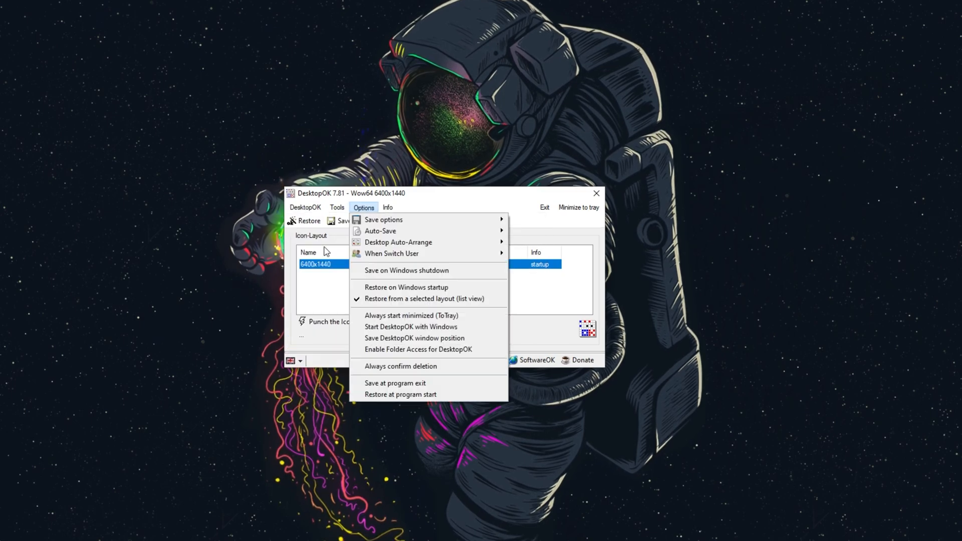
{"action": "left_click", "coordinate": [306, 207]}
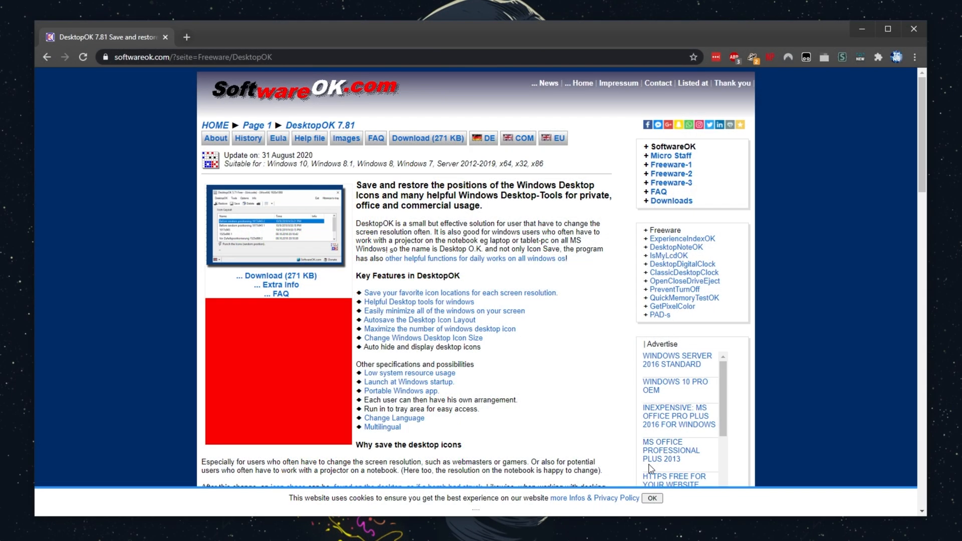
Follow the '... Download (271 KB)' link to the DesktopOK 7.81 download page
{"action": "left_click", "coordinate": [651, 498]}
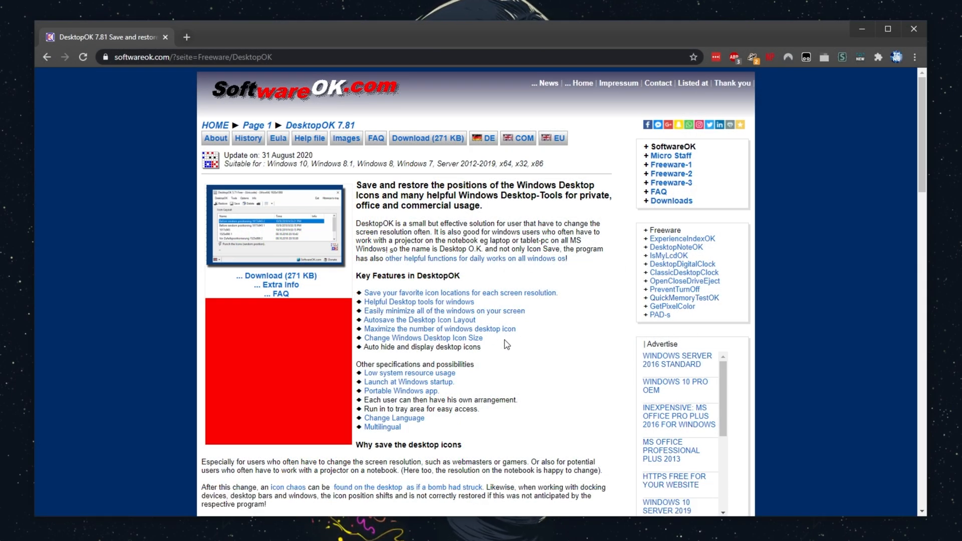
{"action": "left_click", "coordinate": [275, 276]}
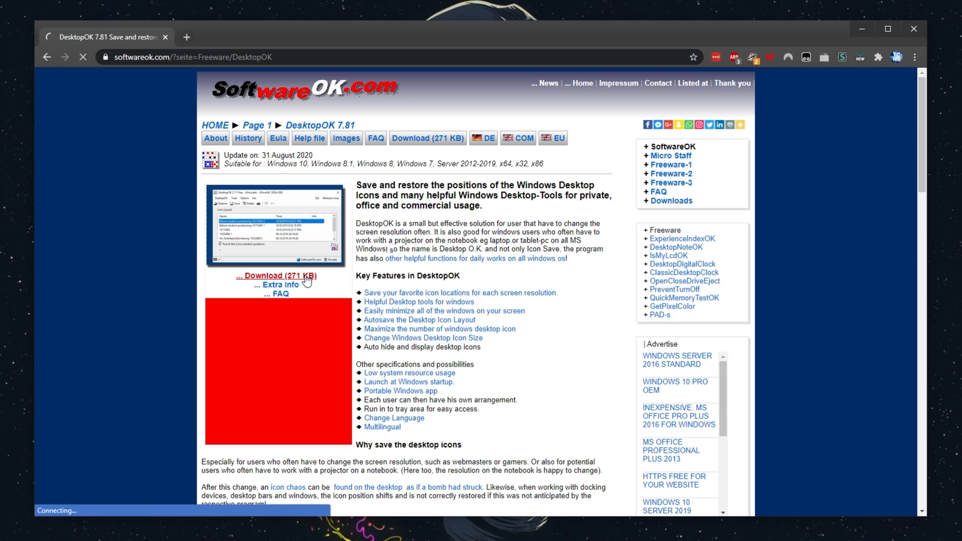
{"action": "left_click", "coordinate": [276, 275]}
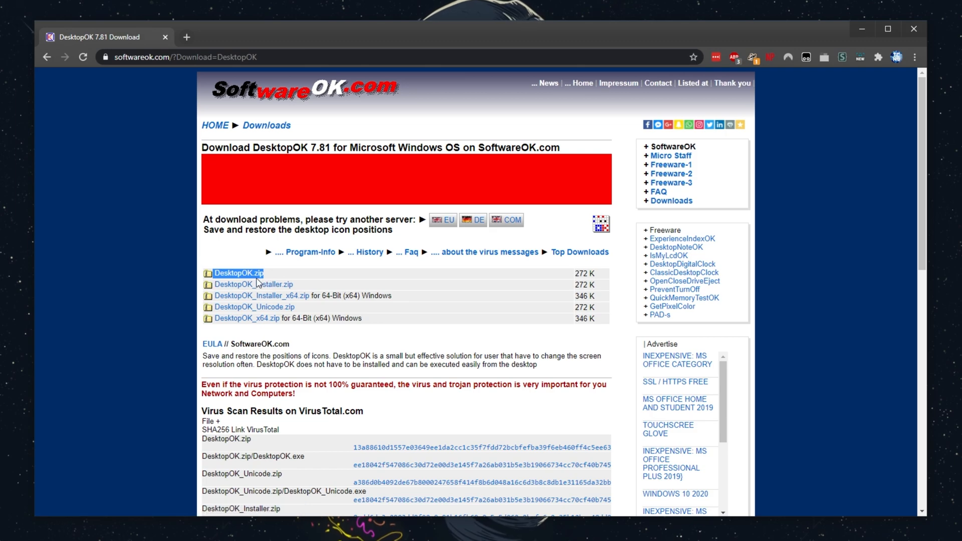
{"action": "mouse_move", "coordinate": [327, 305]}
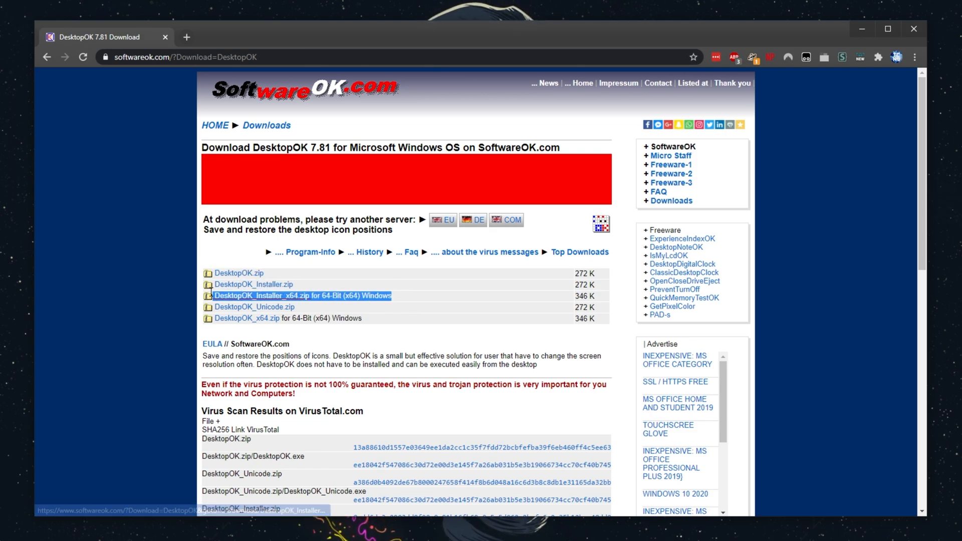
{"action": "mouse_move", "coordinate": [427, 294]}
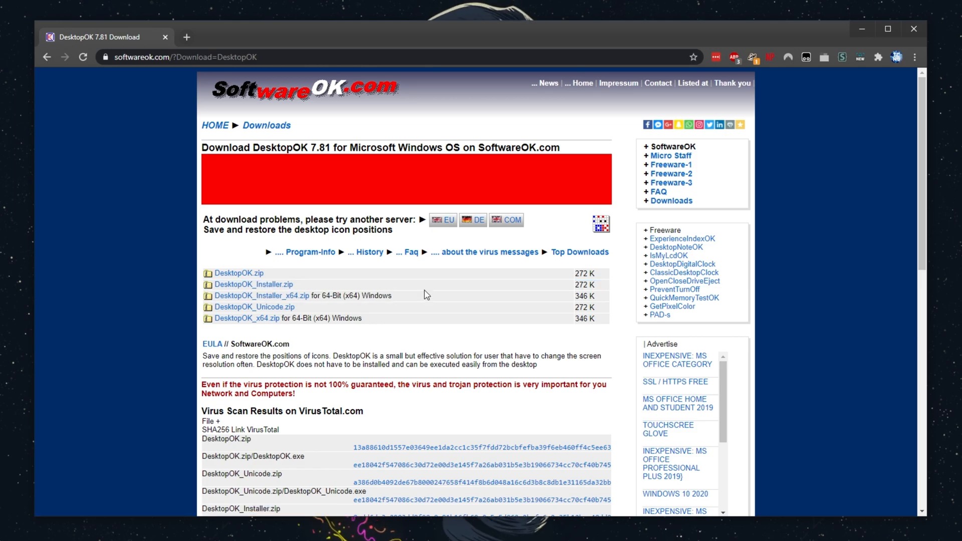
{"action": "mouse_move", "coordinate": [370, 295]}
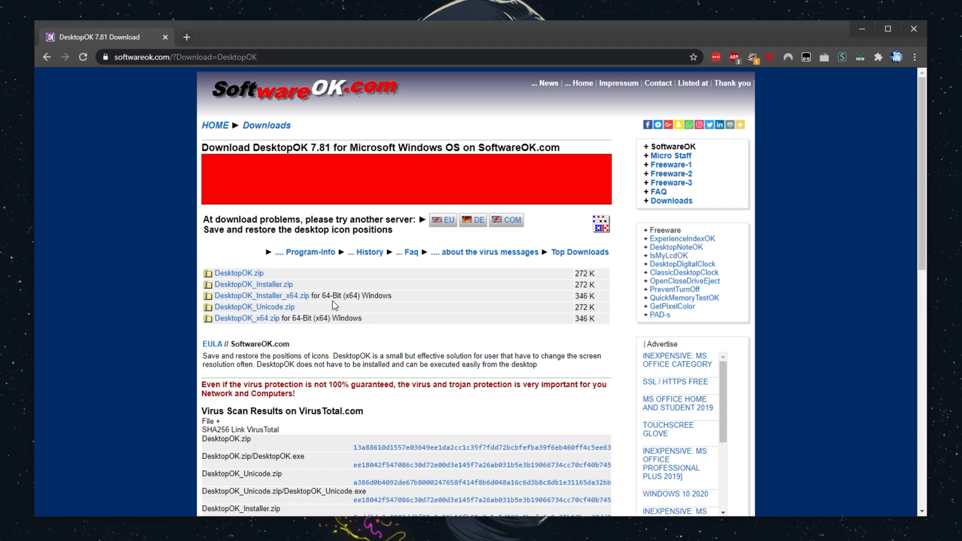
{"action": "mouse_move", "coordinate": [252, 307]}
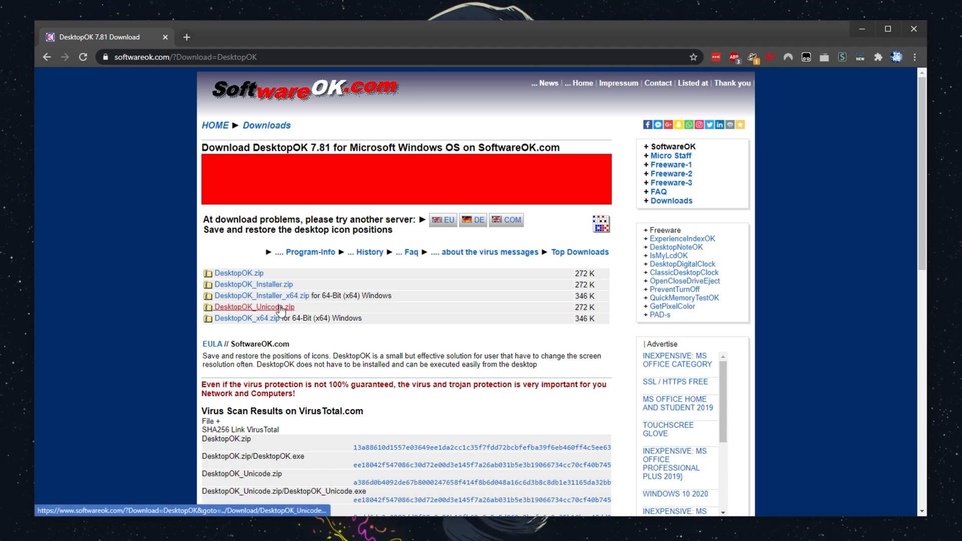
{"action": "mouse_move", "coordinate": [263, 295]}
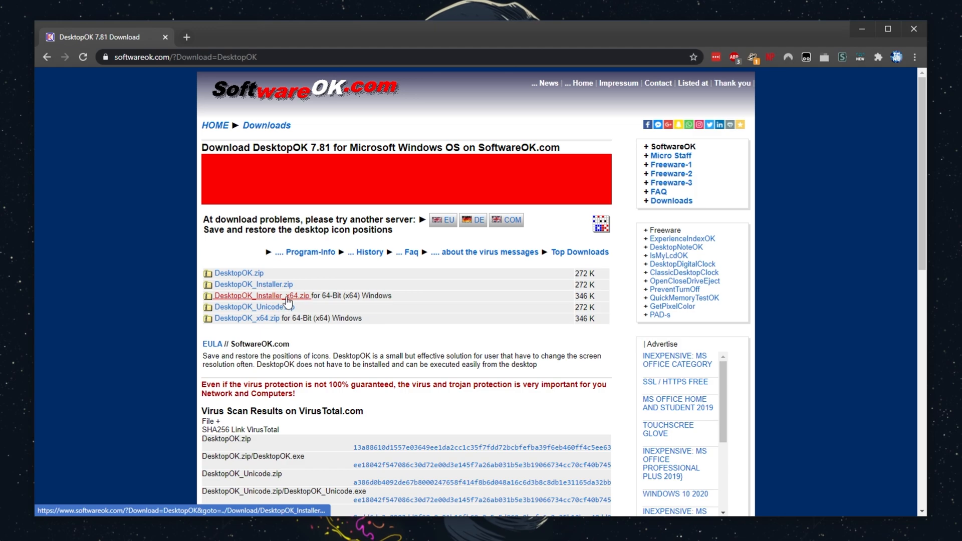
{"action": "mouse_move", "coordinate": [295, 306]}
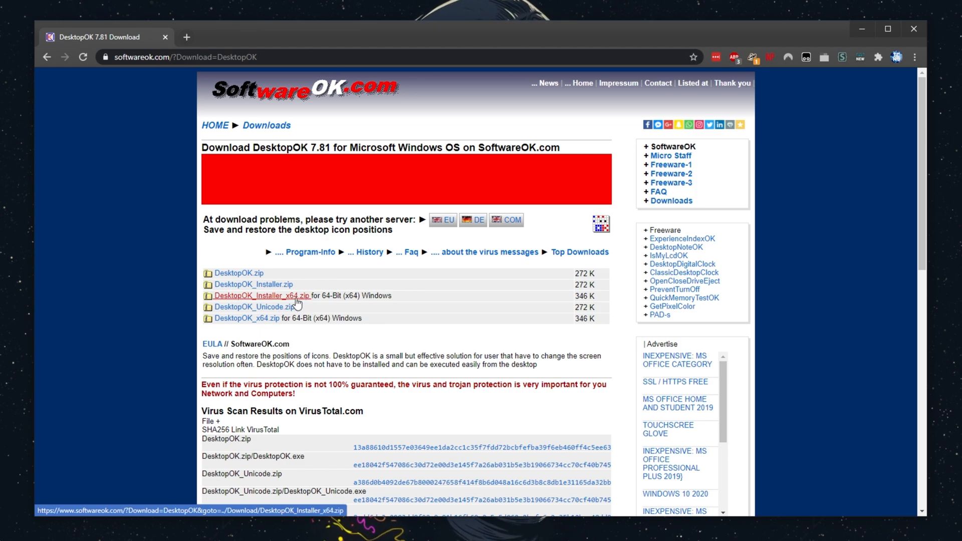
Download DesktopOK_Installer_x64.zip for 64-bit Windows
{"action": "left_click", "coordinate": [262, 296]}
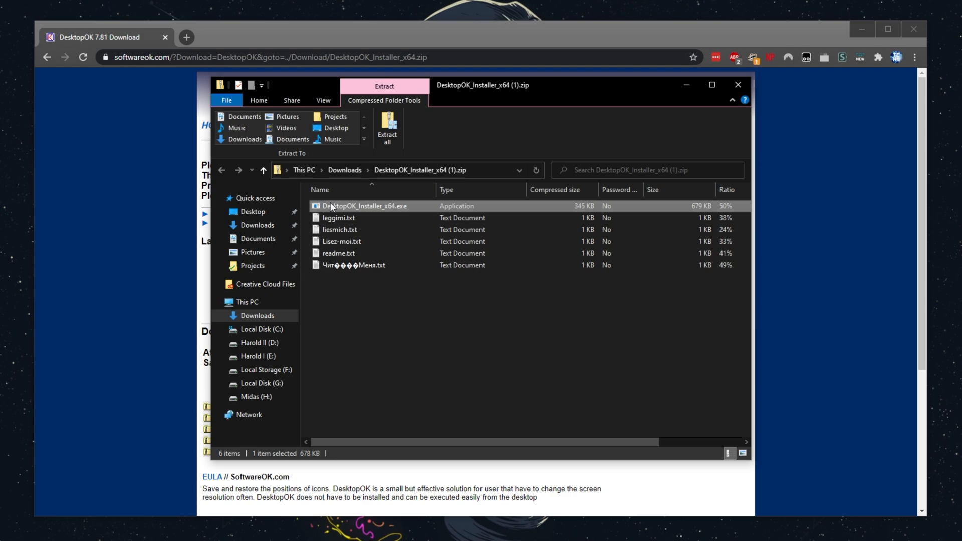
Run DesktopOK_Installer_x64.exe from inside the zip, choosing Run at the warning
{"action": "double_click", "coordinate": [366, 206]}
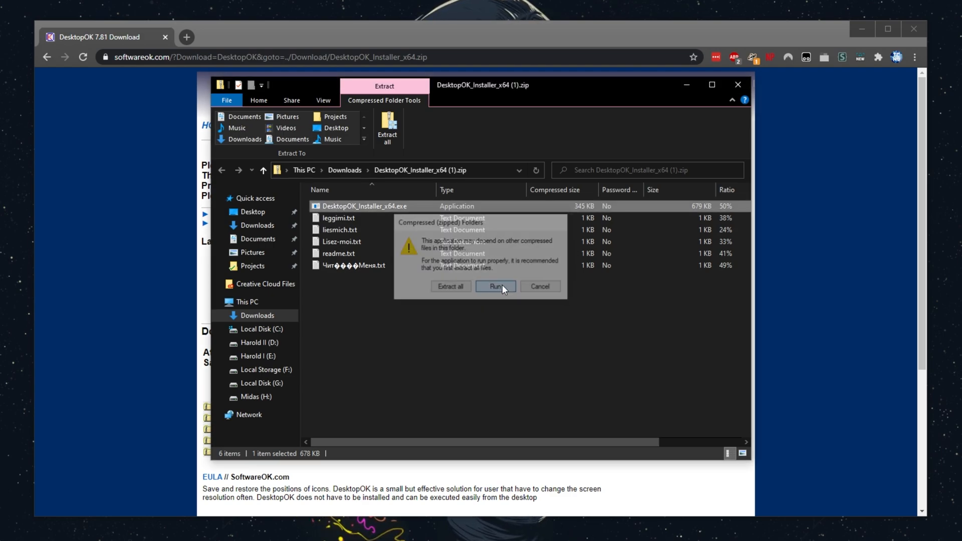
{"action": "left_click", "coordinate": [495, 286]}
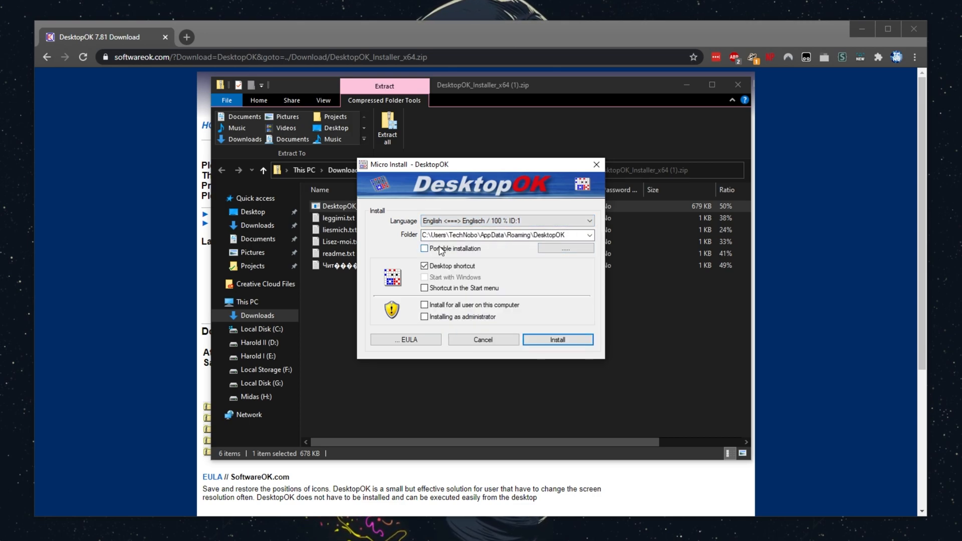
Toggle Portable installation on and off, select the folder path, then close Micro Install uninstalled
{"action": "left_click", "coordinate": [424, 248]}
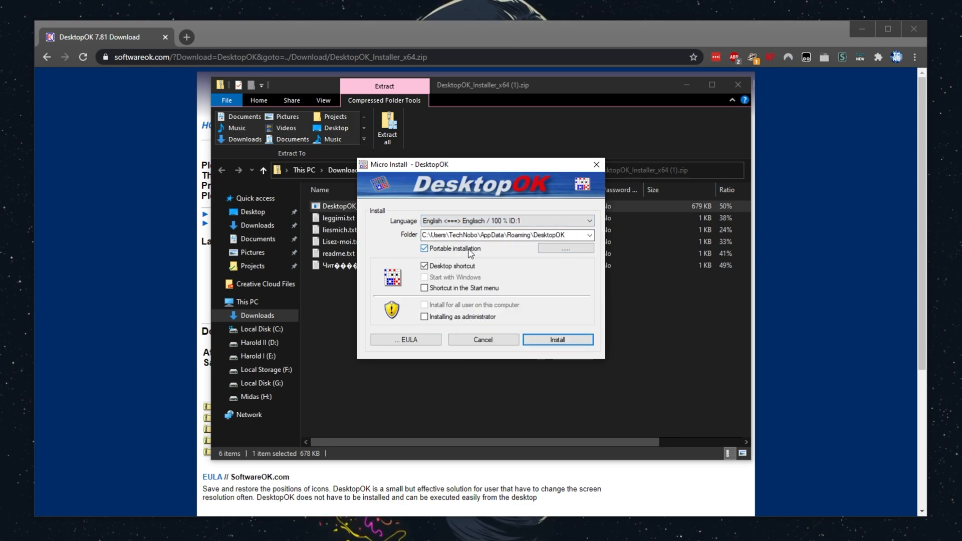
{"action": "left_click", "coordinate": [425, 249]}
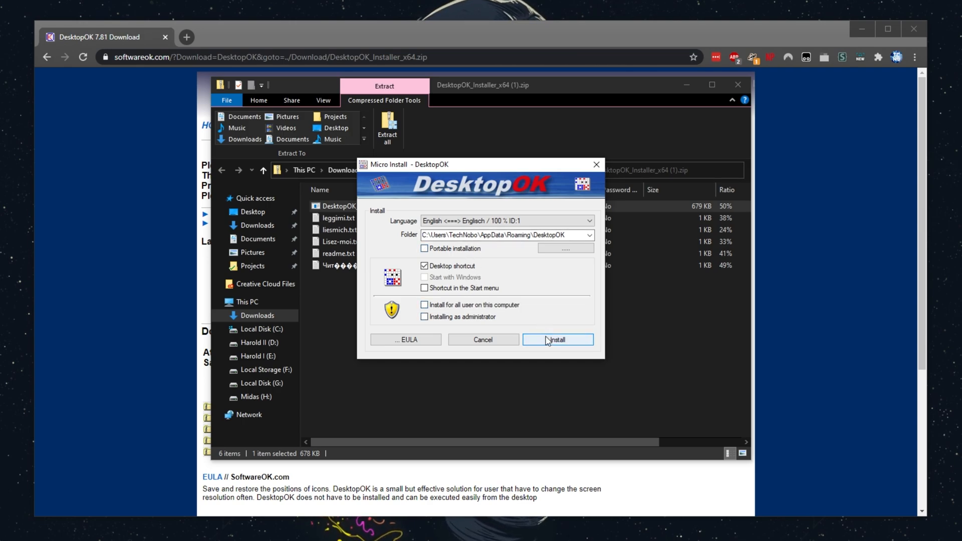
{"action": "left_click", "coordinate": [498, 235]}
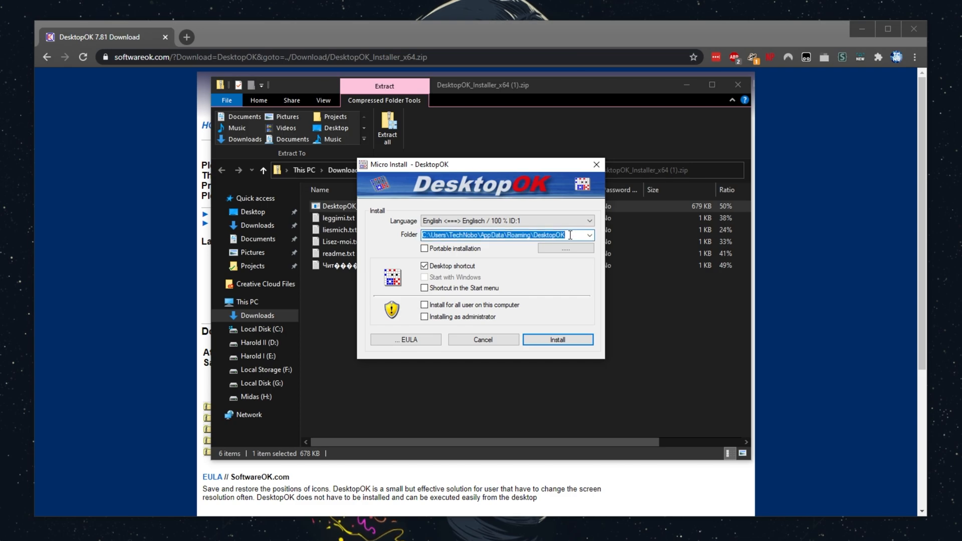
{"action": "mouse_move", "coordinate": [519, 257]}
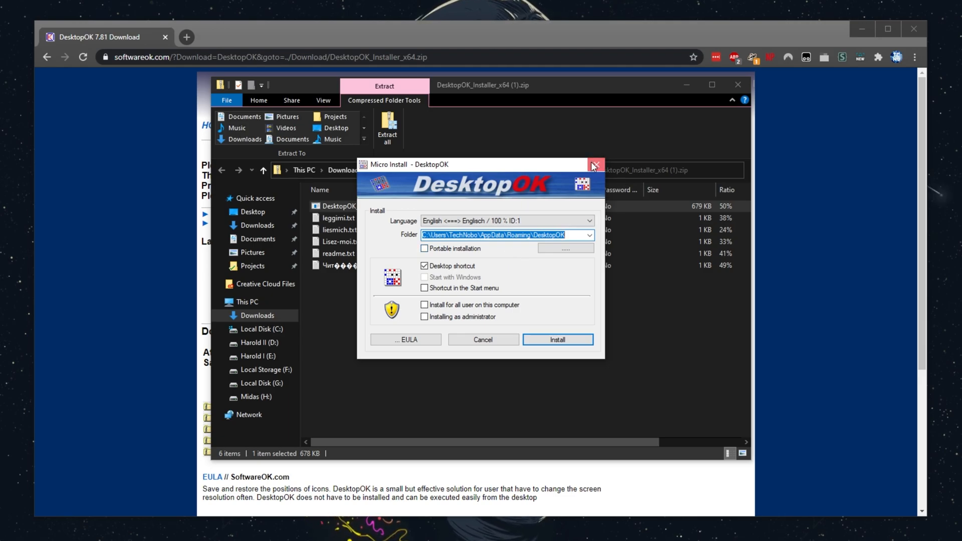
{"action": "left_click", "coordinate": [594, 165]}
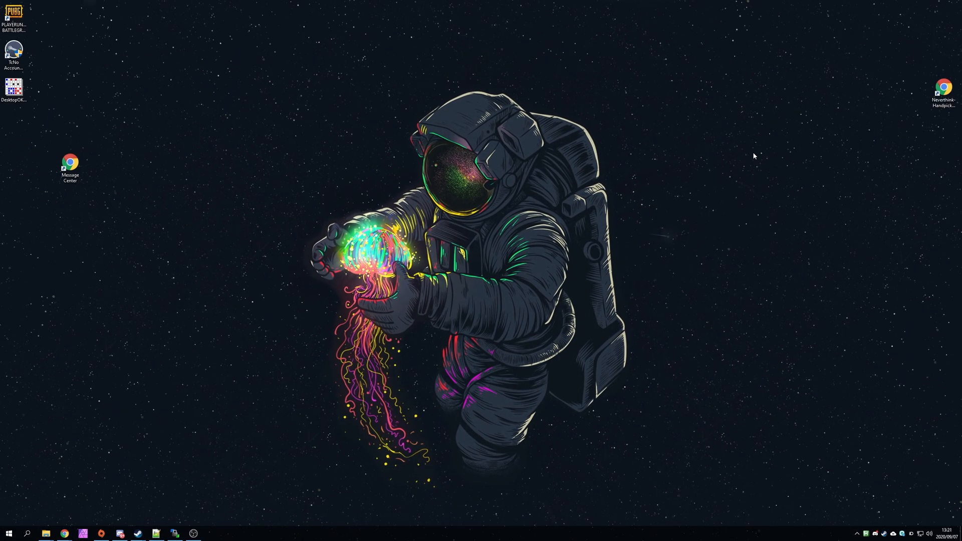